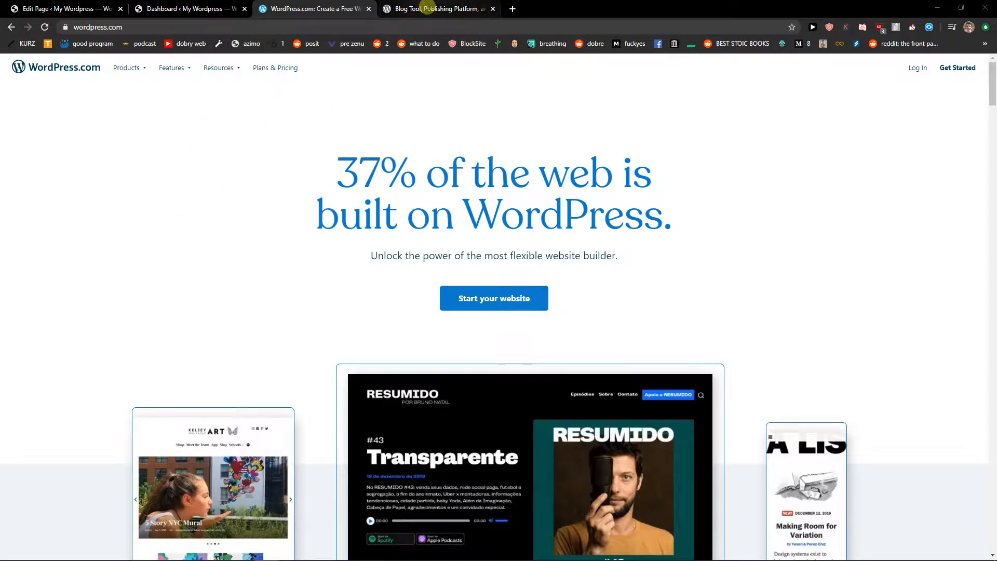
Toggle between the WordPress.com and WordPress.org tabs, settling on WordPress.org and scrolling down.
click(437, 9)
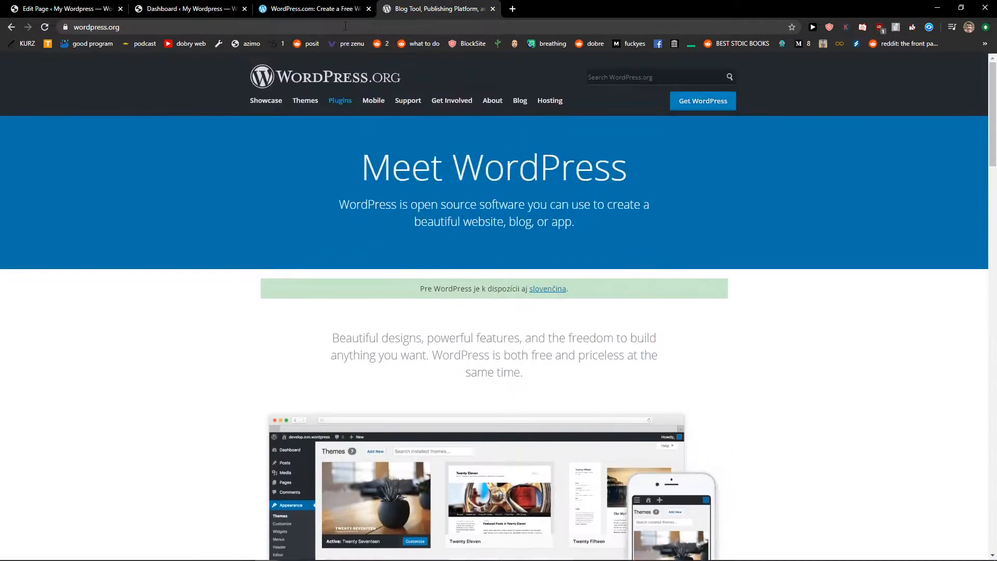
click(311, 8)
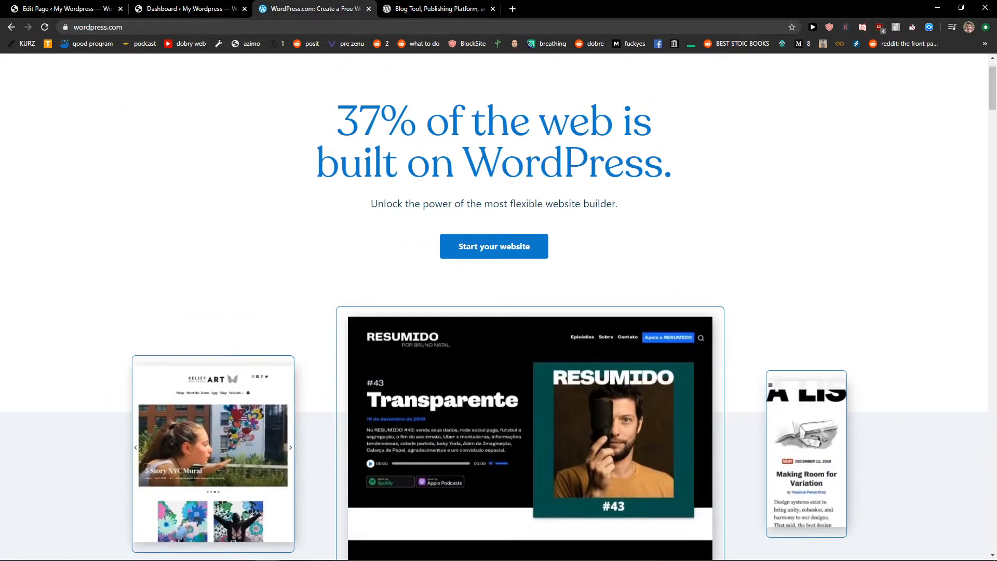
scroll(up, 3)
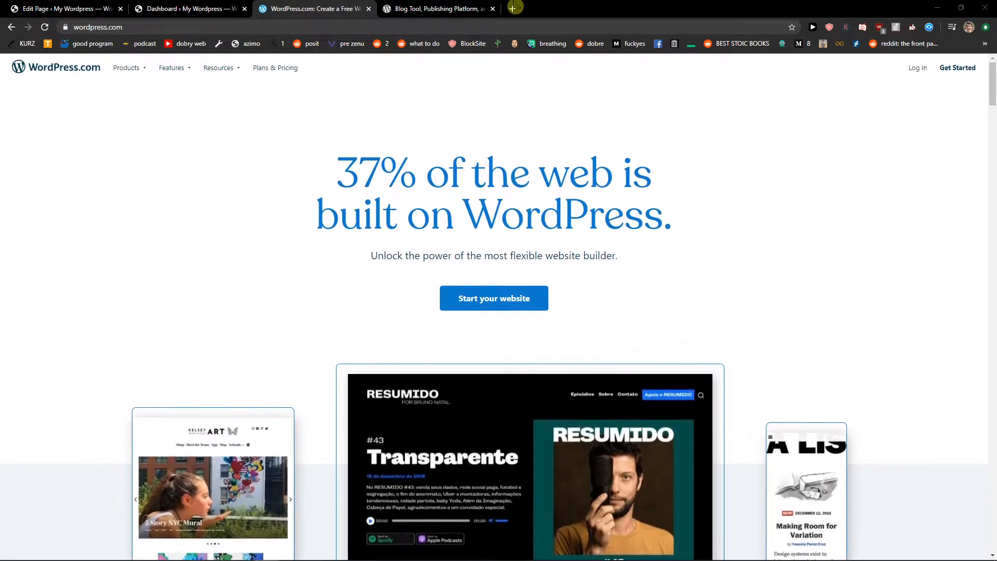
click(437, 8)
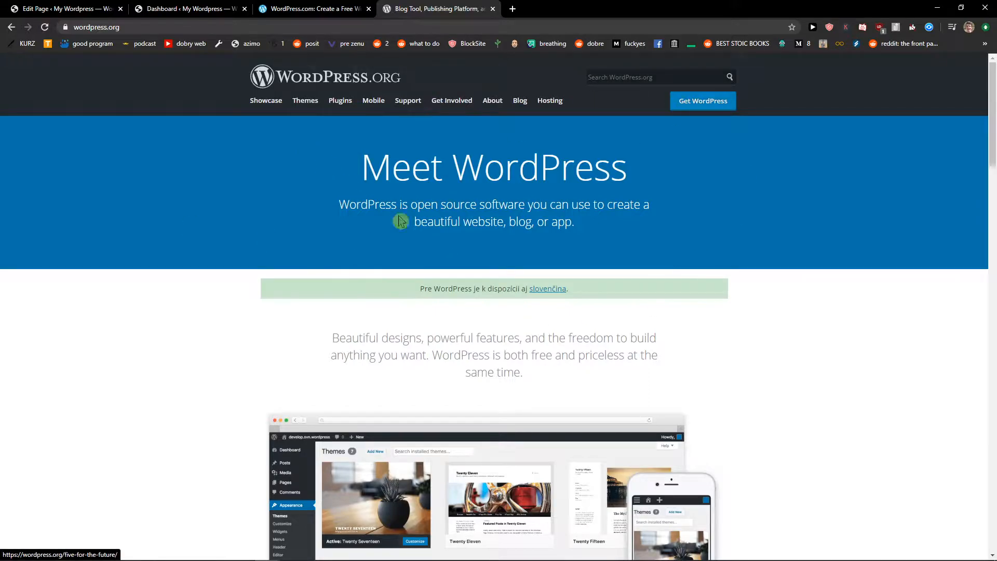
click(312, 9)
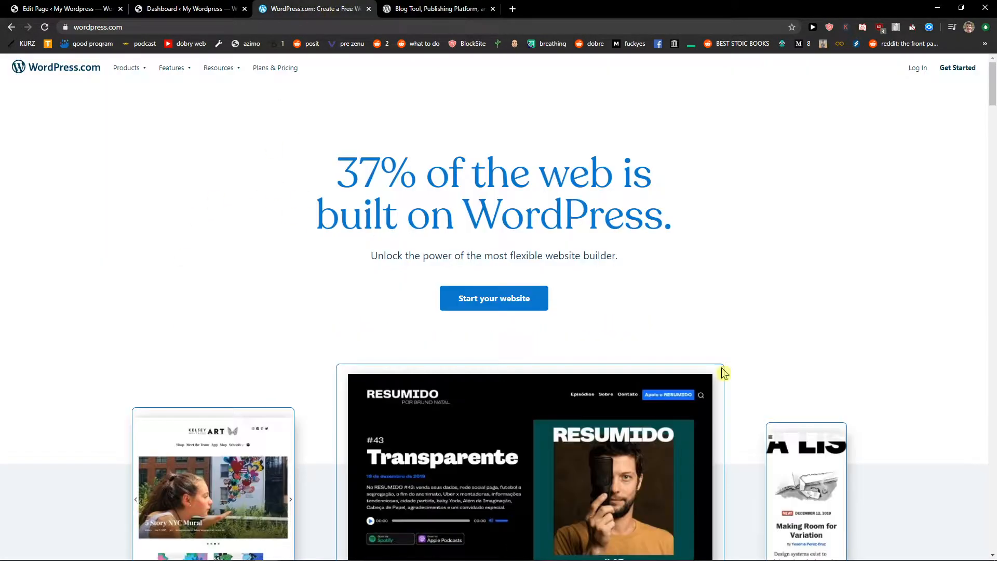
click(436, 9)
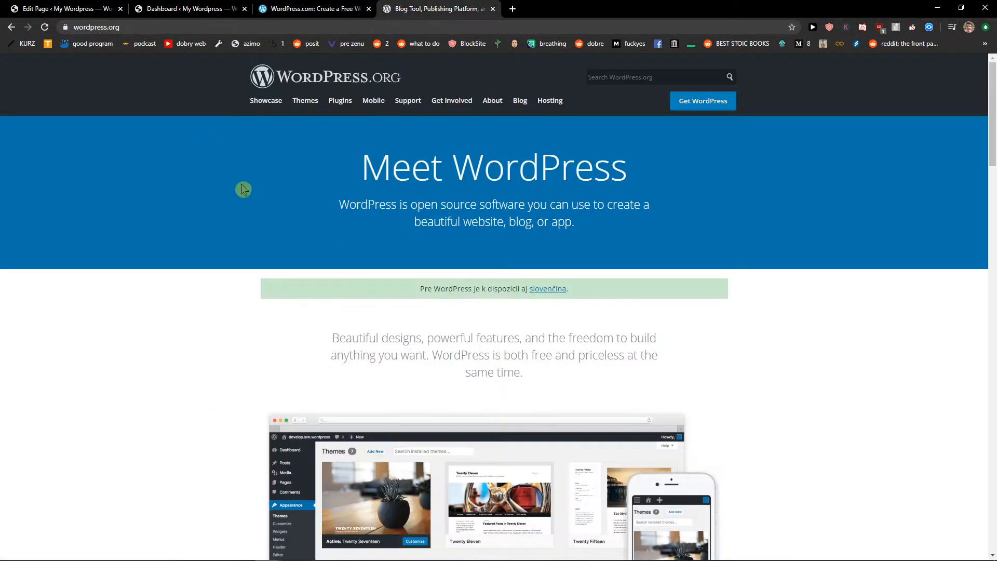
mouse_move(358, 88)
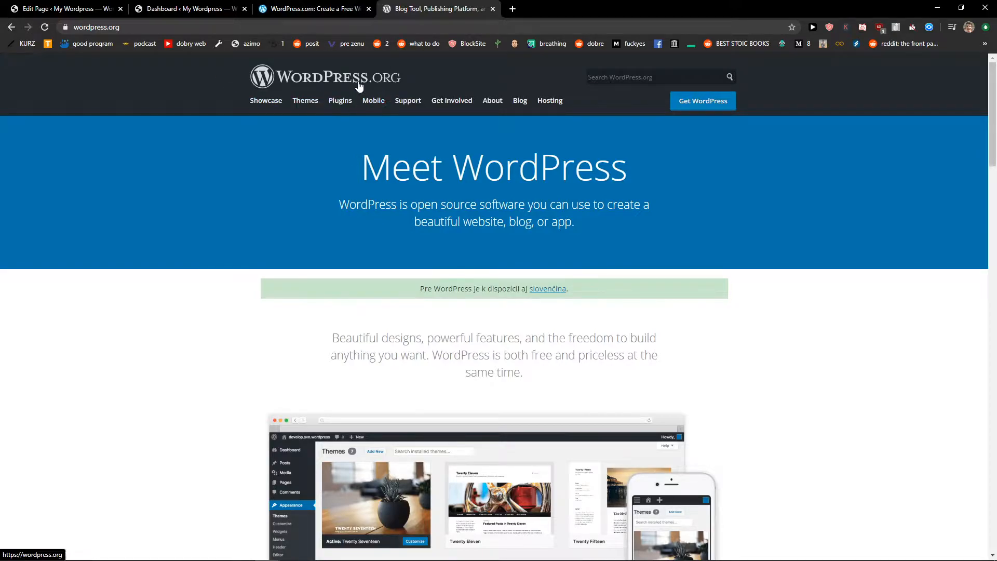
mouse_move(182, 324)
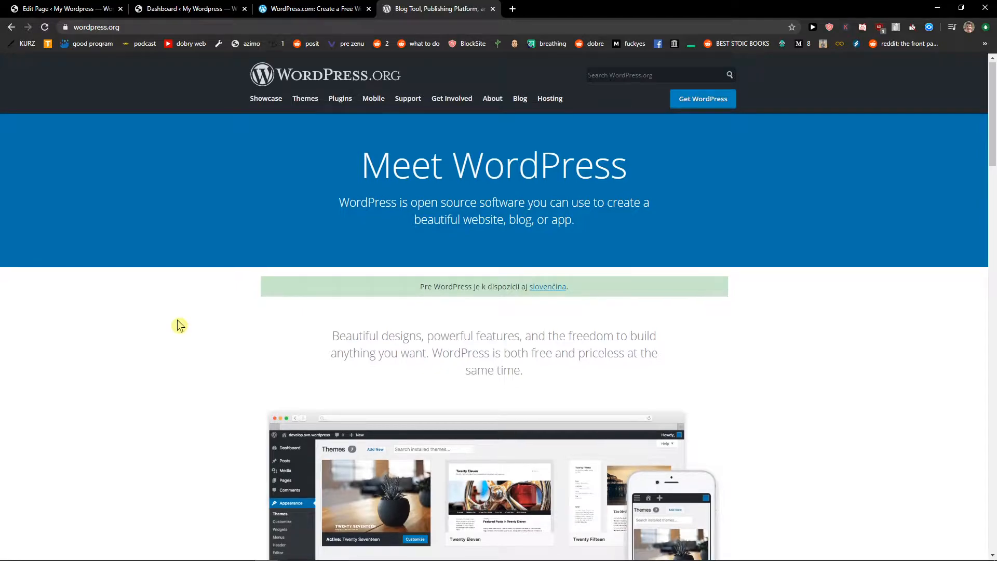
scroll(down, 3)
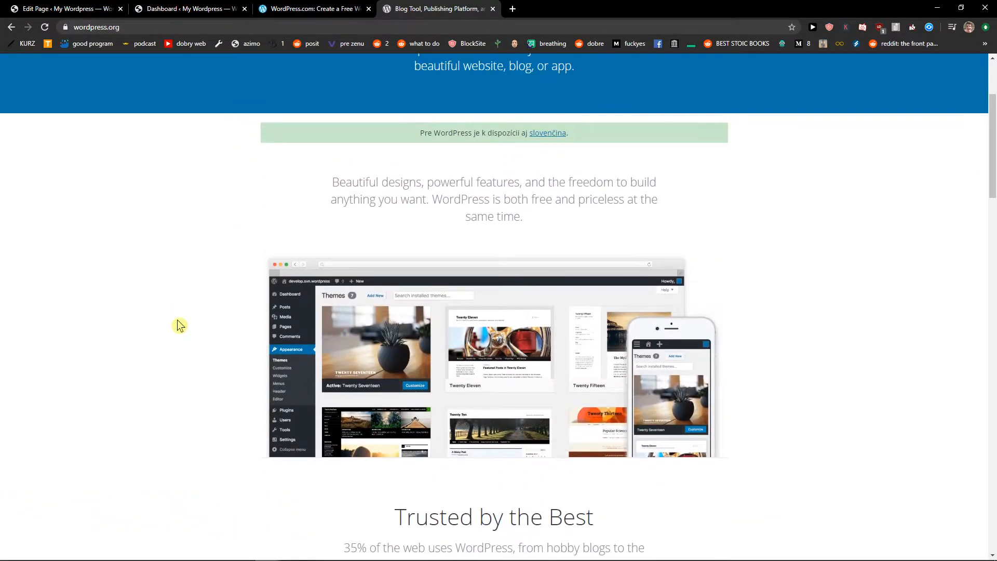
mouse_move(294, 168)
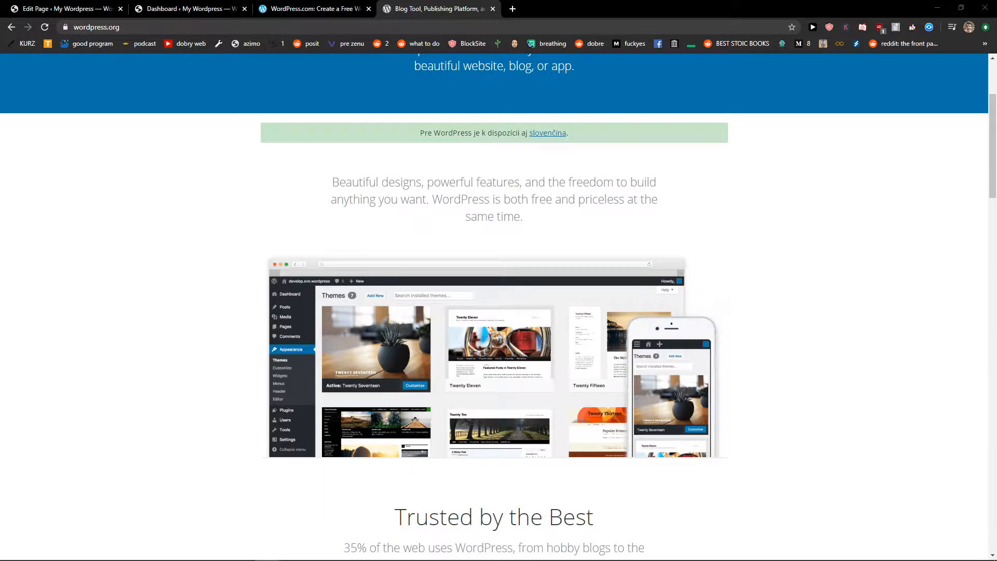
Open the WordPress.com Features menu, then scroll through the Powerful Features section.
click(311, 8)
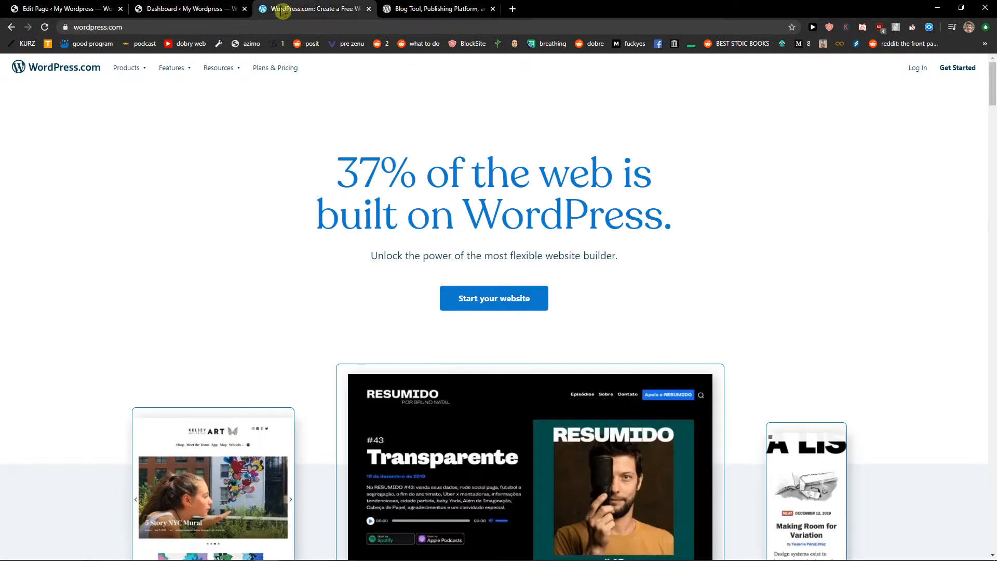
click(171, 67)
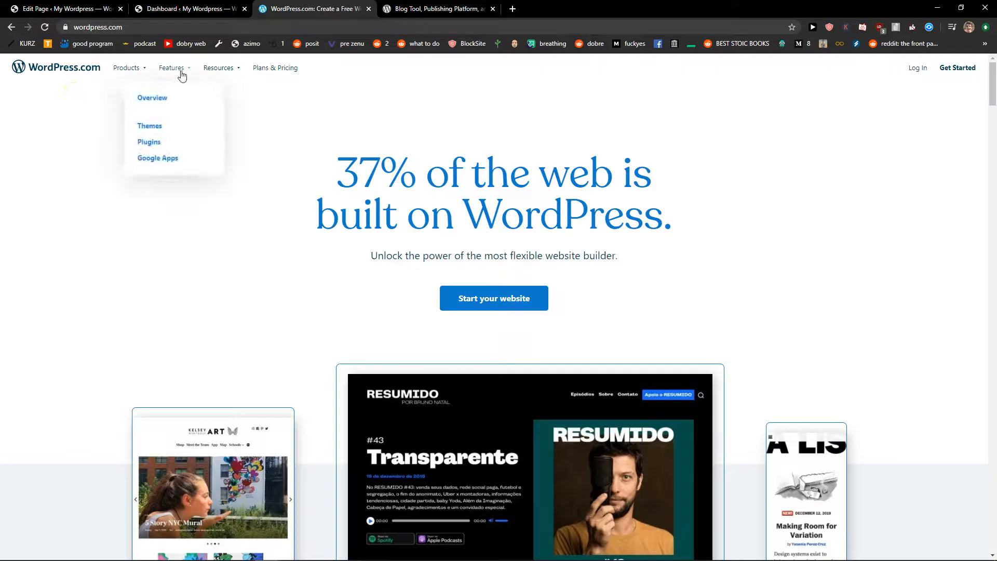
scroll(down, 3)
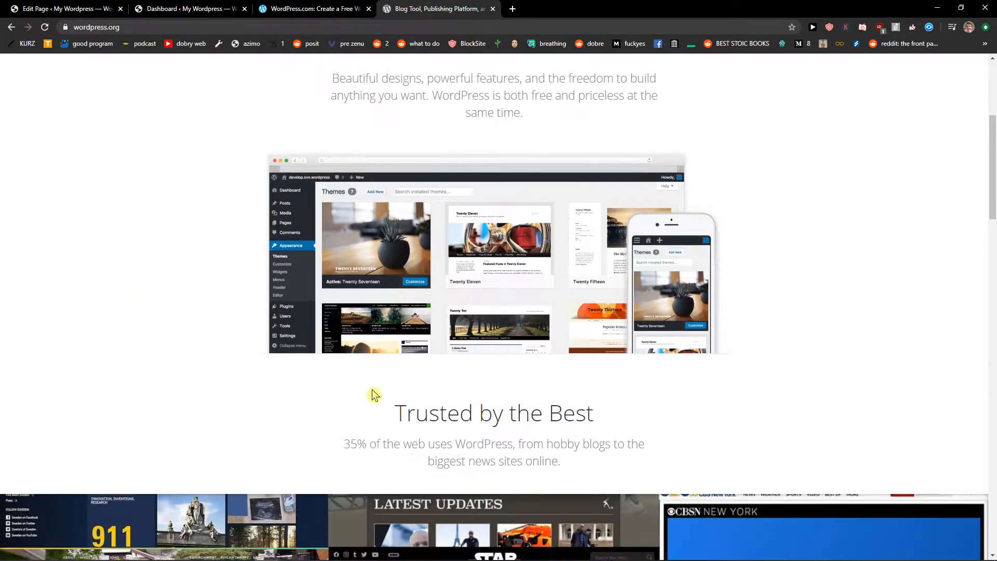
scroll(down, 3)
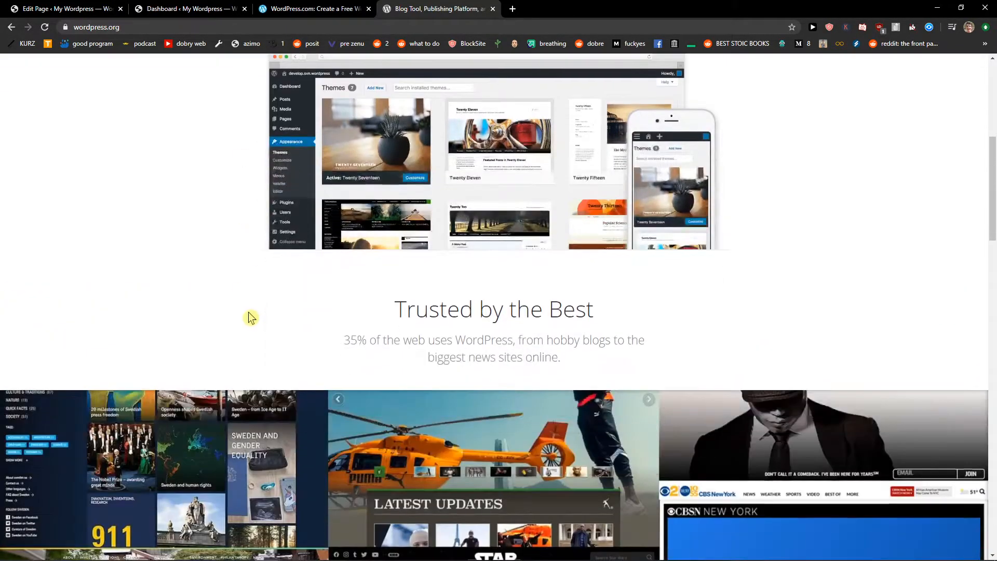
scroll(down, 3)
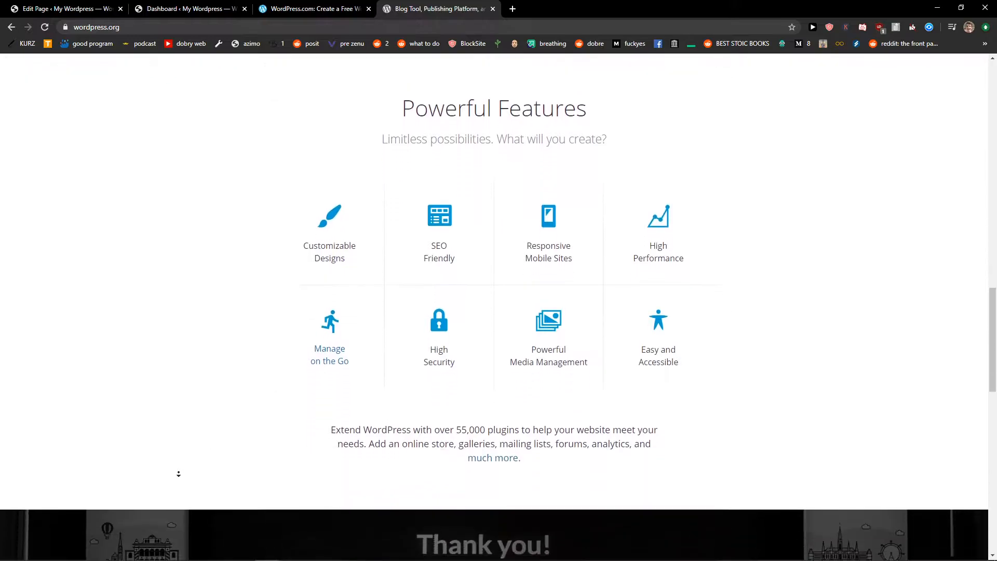
scroll(down, 3)
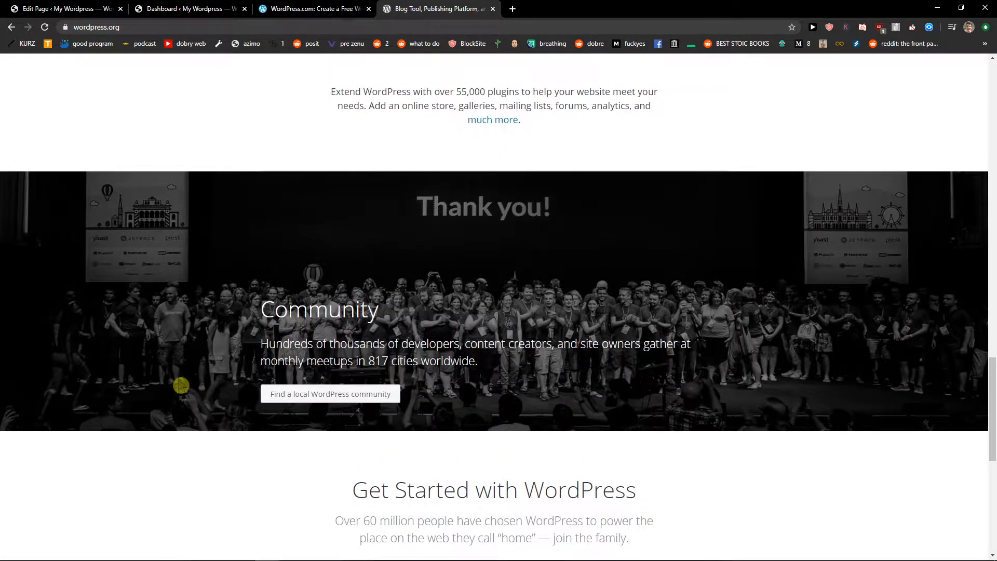
mouse_move(167, 412)
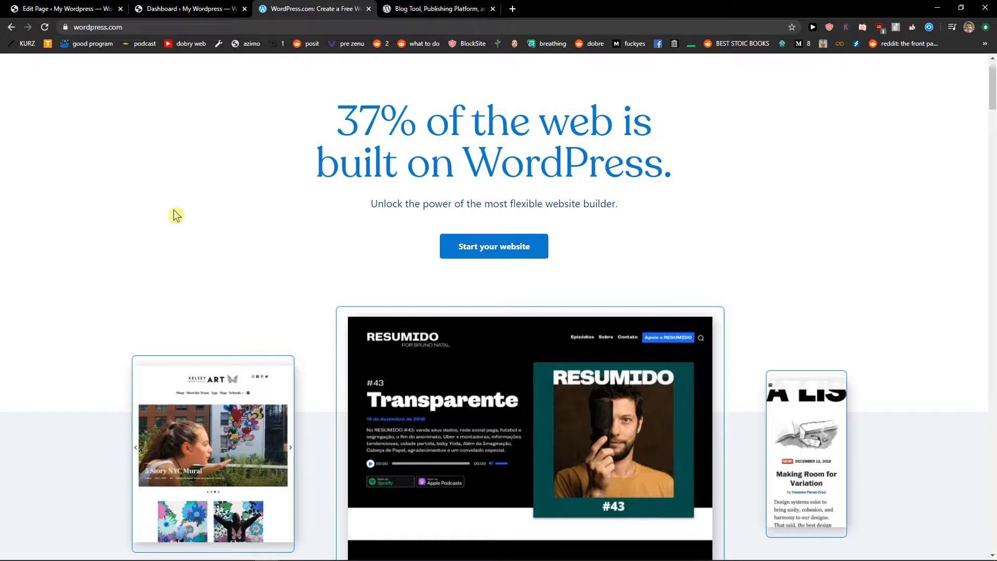
scroll(down, 3)
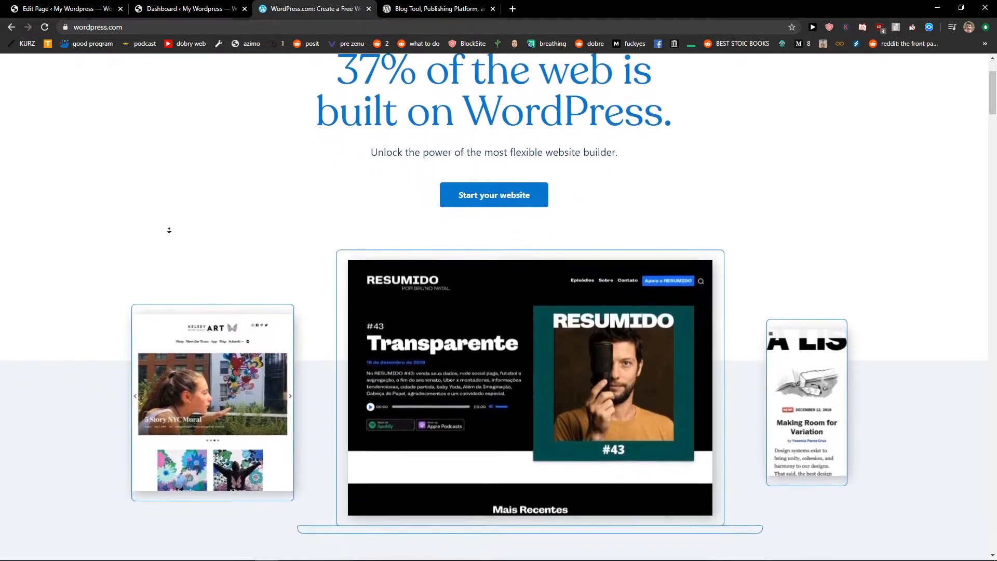
scroll(up, 3)
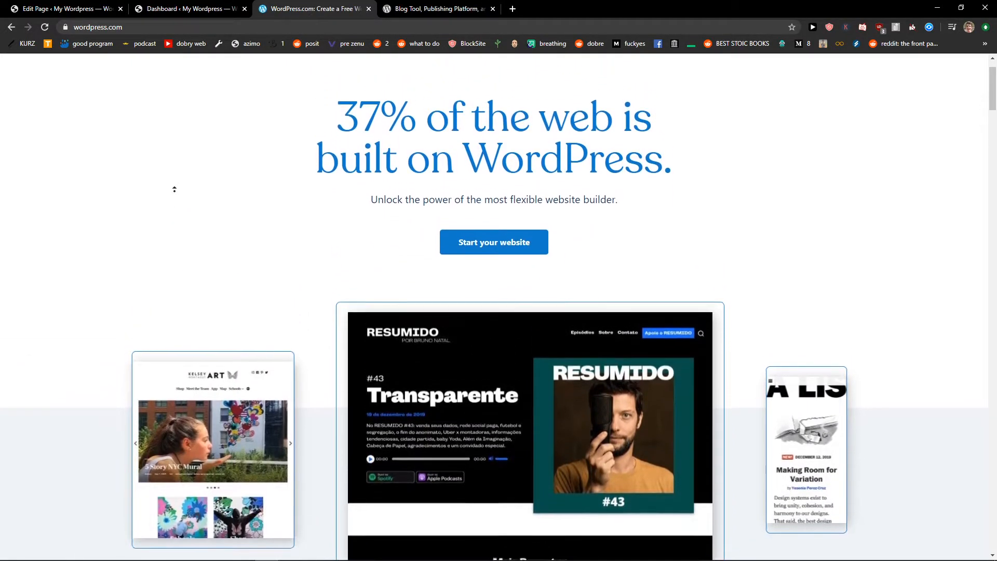
Open the WordPress.com plans and pricing page, then view the WordPress.org homepage.
click(275, 68)
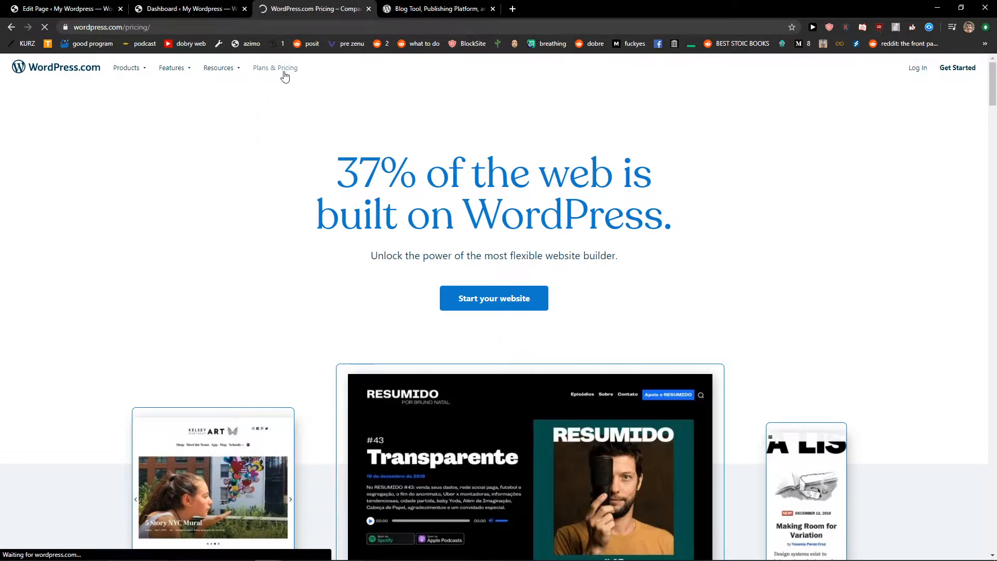
click(275, 68)
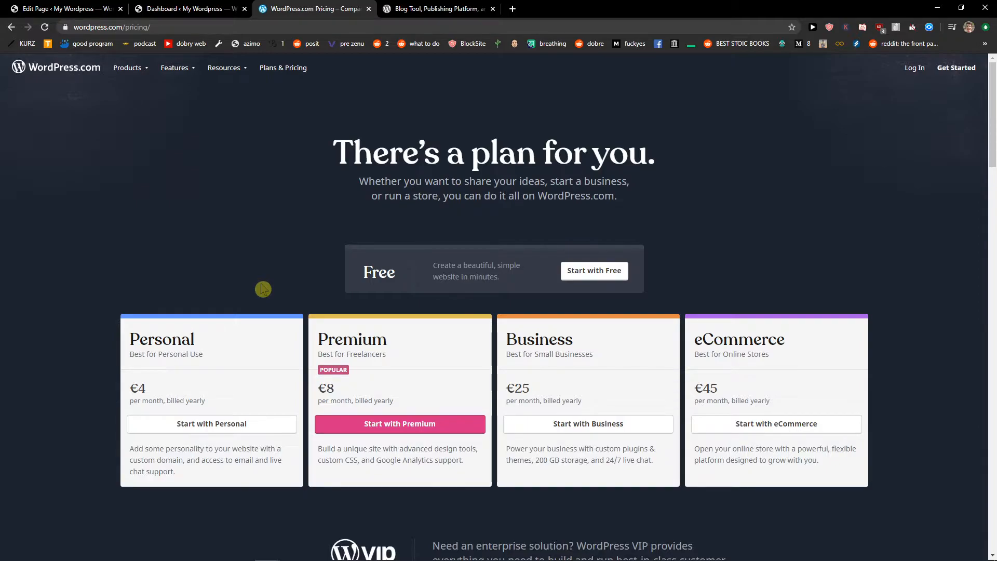
mouse_move(53, 335)
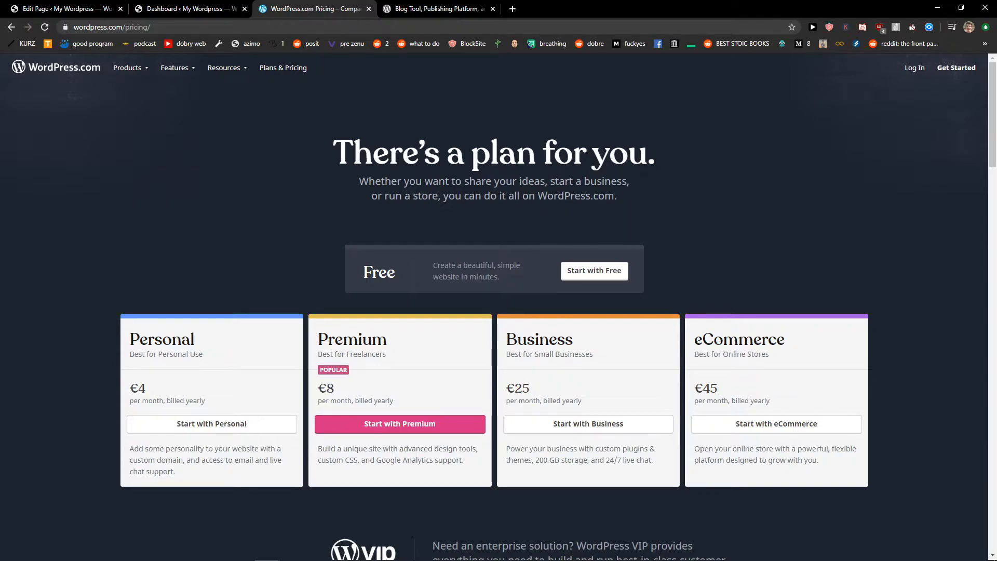
click(437, 9)
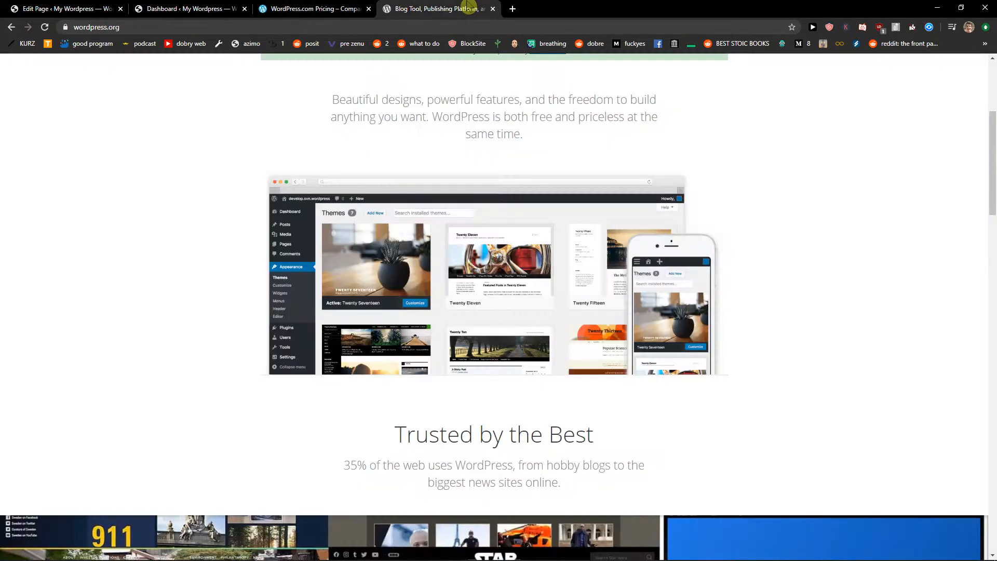
scroll(up, 3)
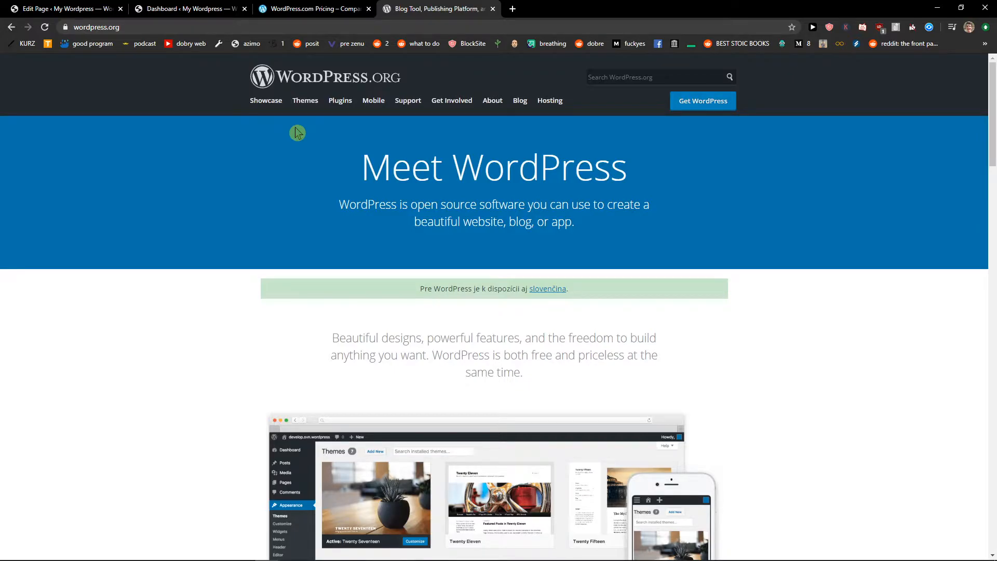
Compare WordPress.com pricing plans against WordPress.org twice, ending on WordPress.org.
click(312, 8)
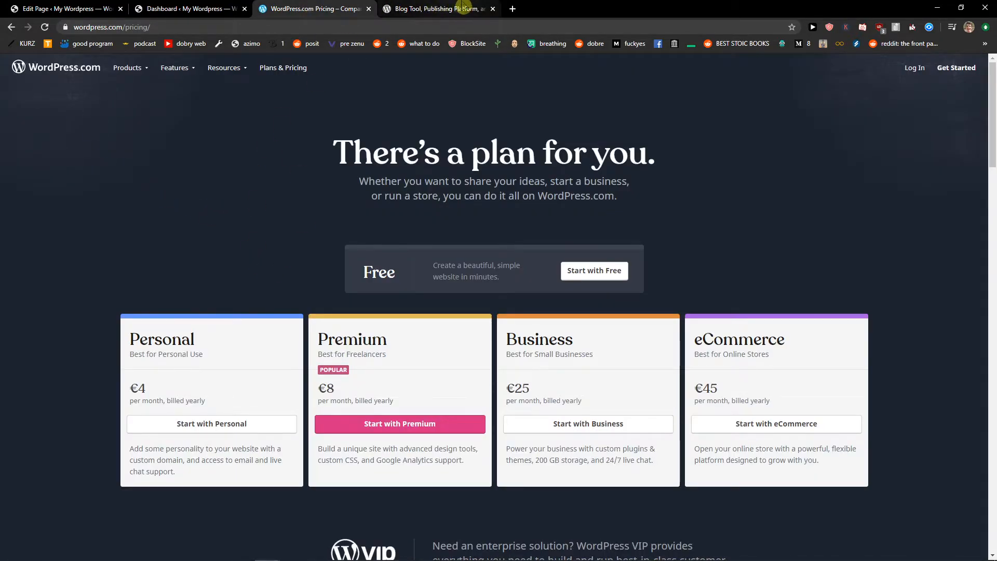
click(437, 9)
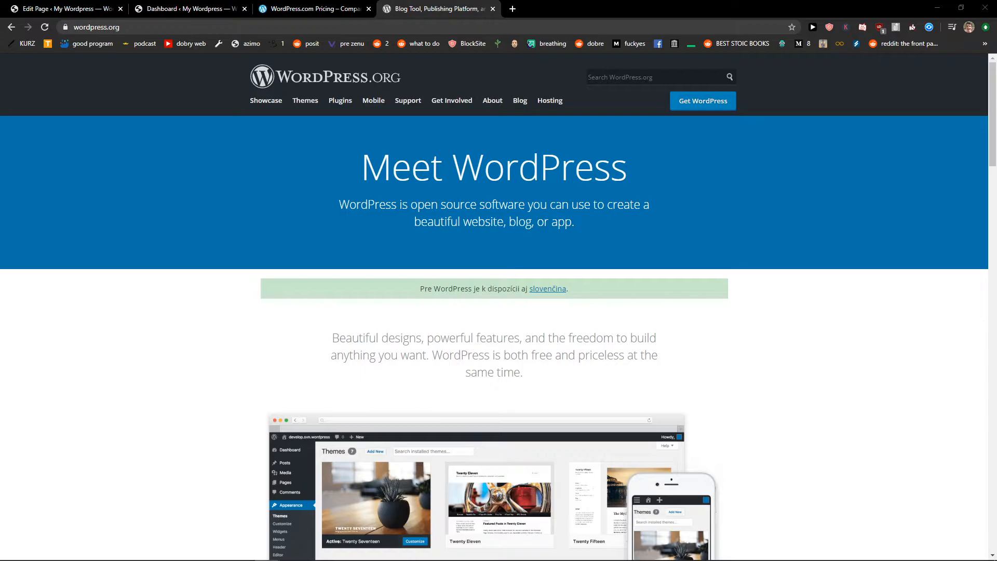
click(311, 9)
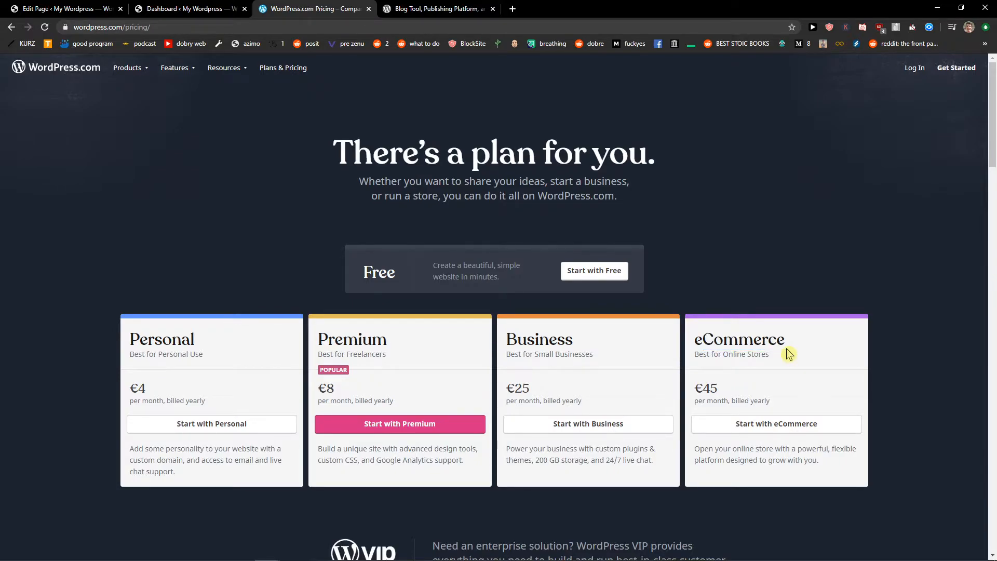
click(438, 9)
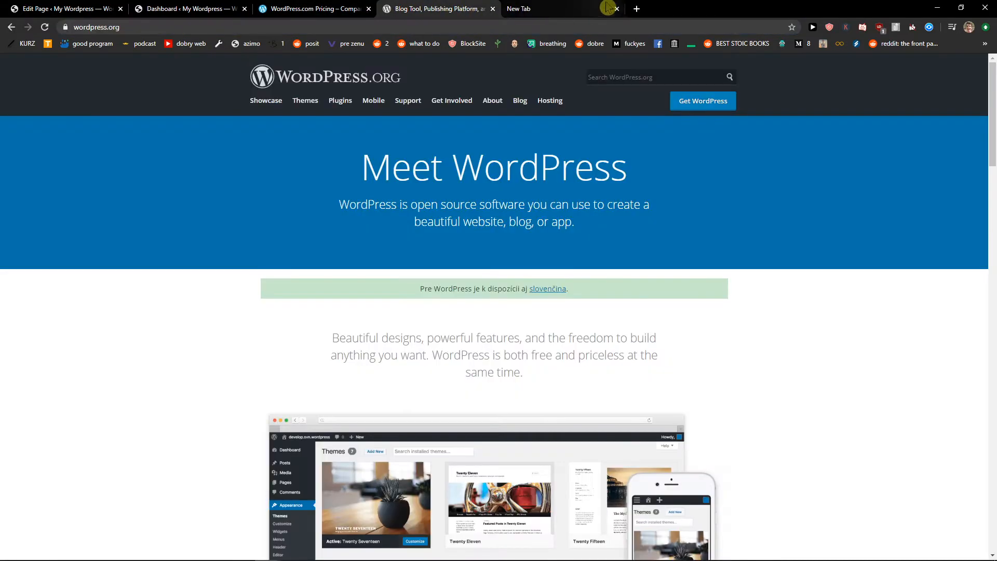
scroll(down, 3)
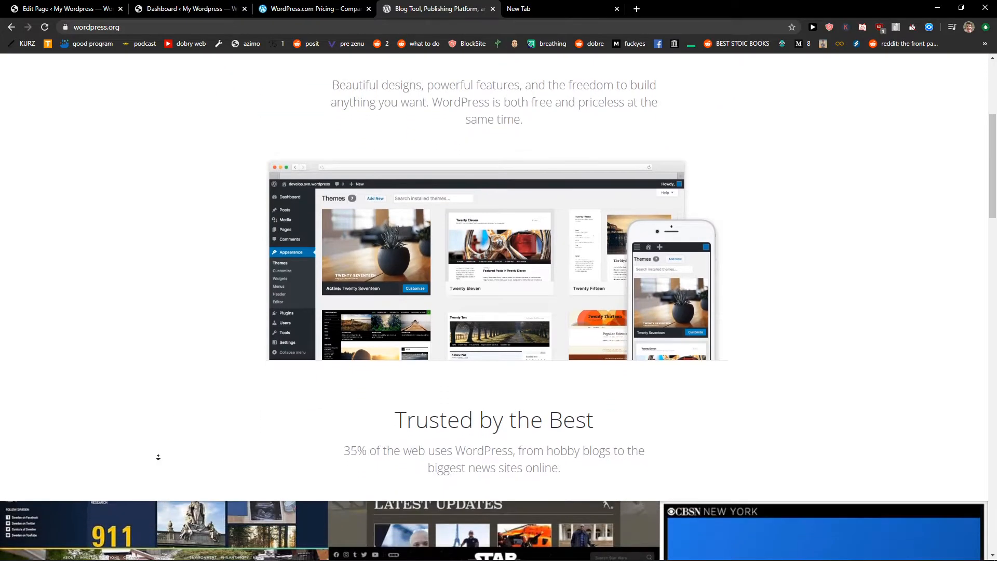
scroll(down, 3)
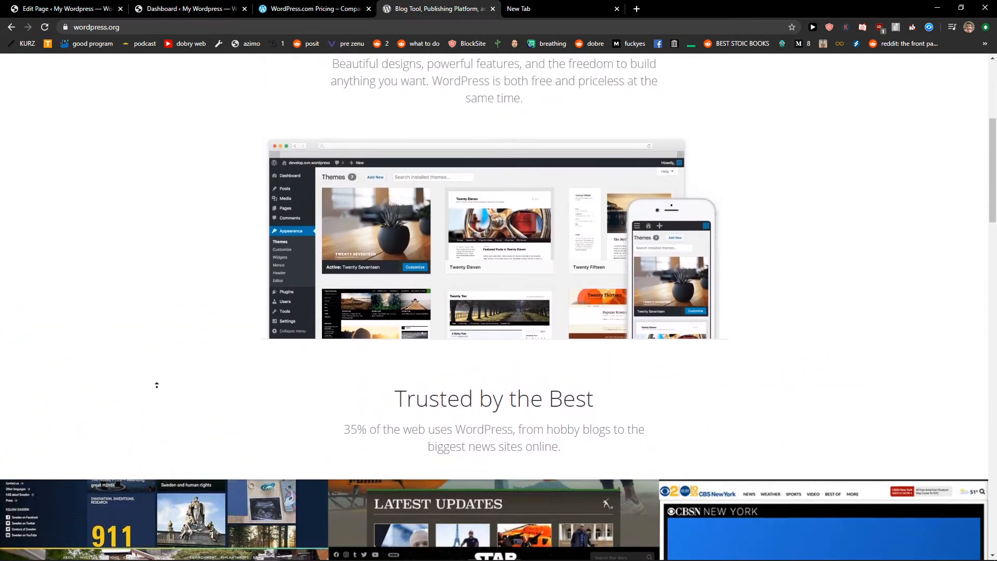
scroll(up, 3)
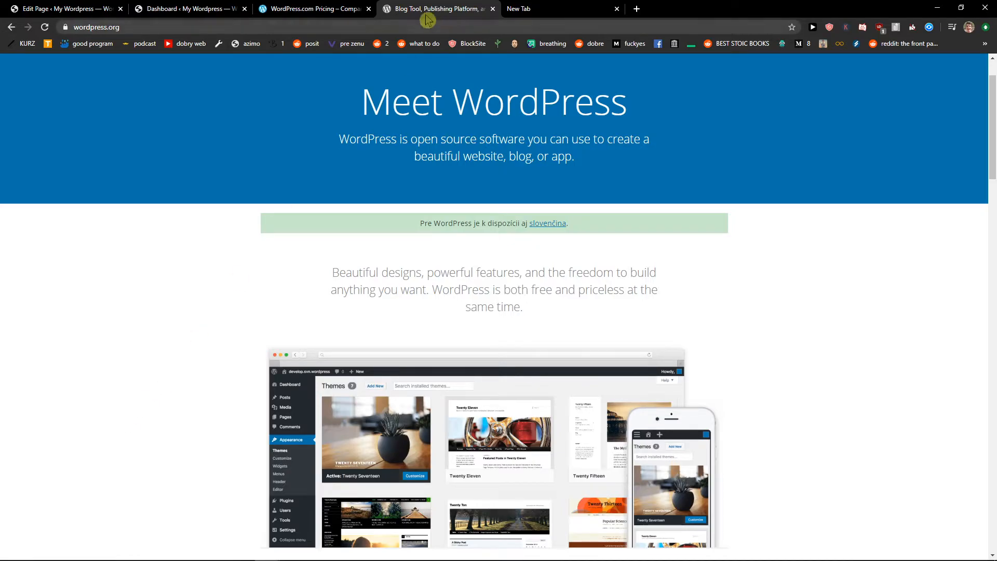
click(311, 8)
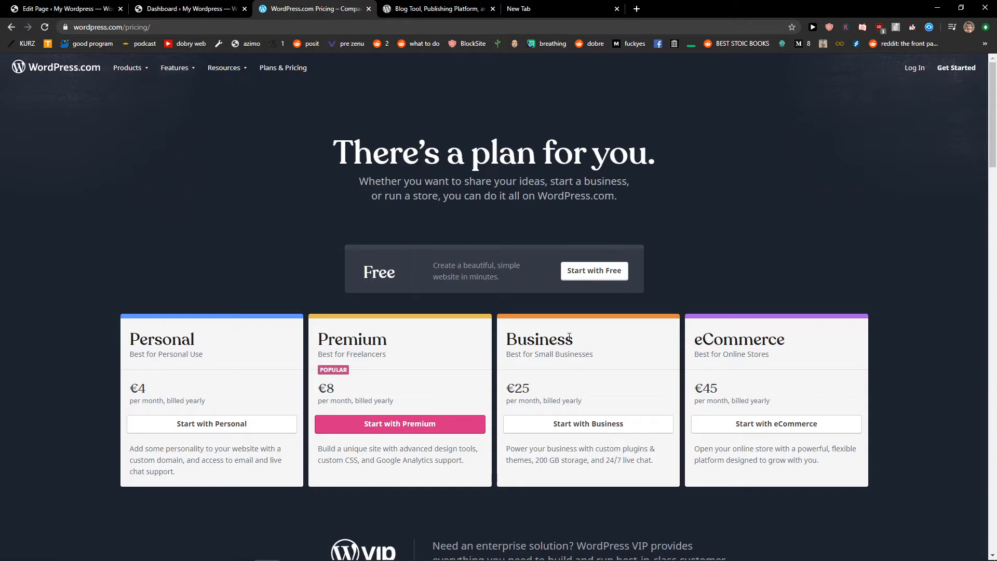
mouse_move(492, 226)
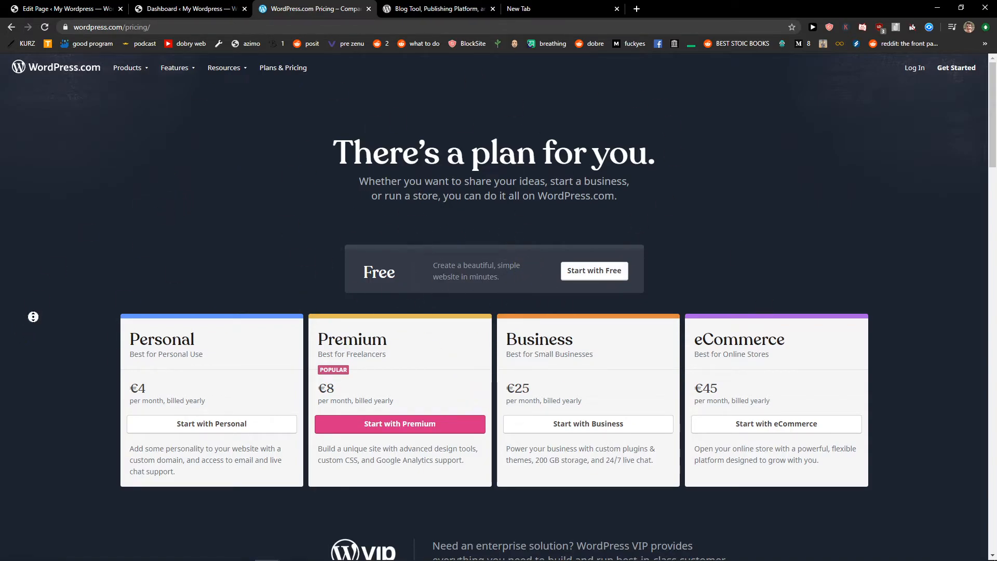
scroll(down, 3)
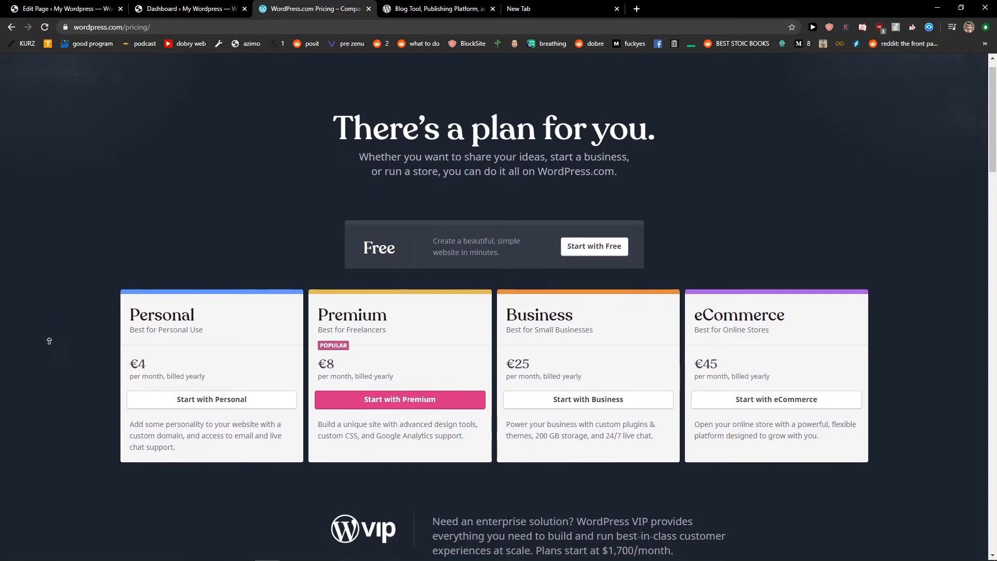
scroll(up, 3)
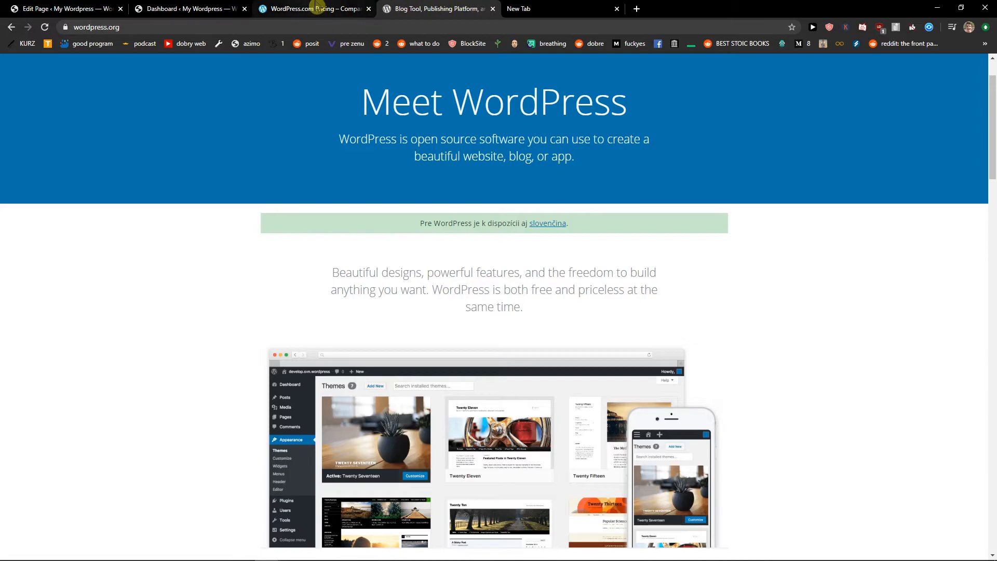
click(311, 9)
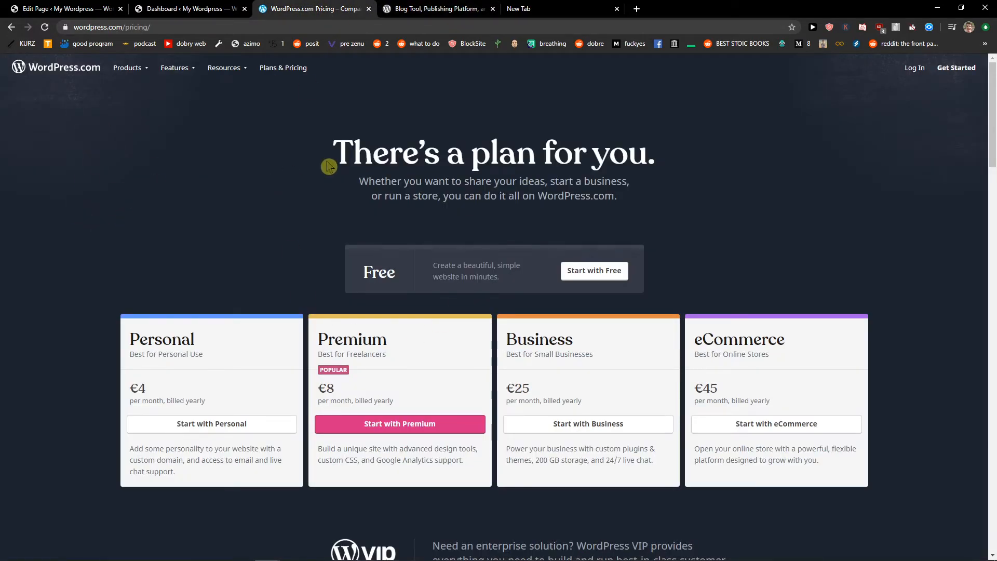
click(437, 8)
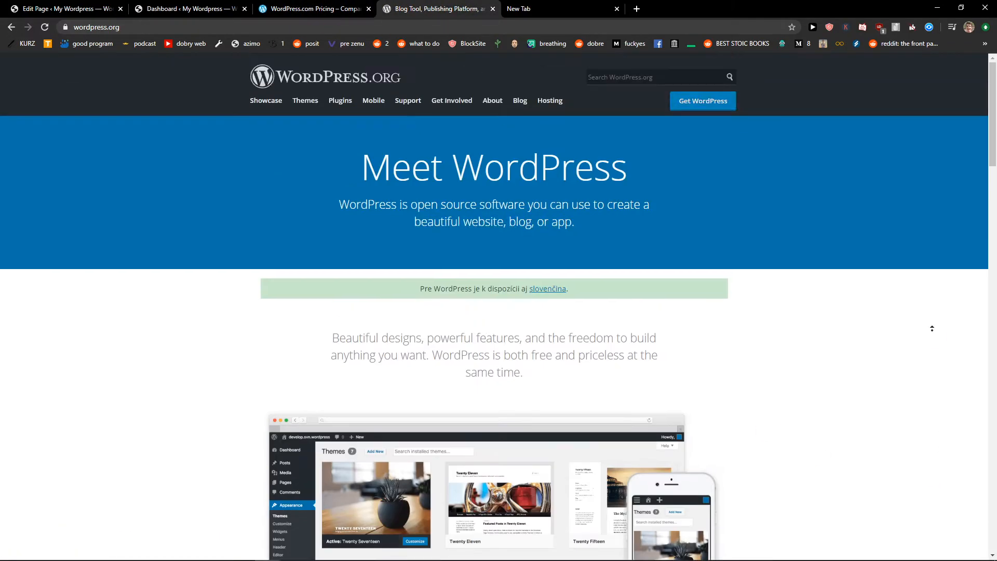
scroll(down, 3)
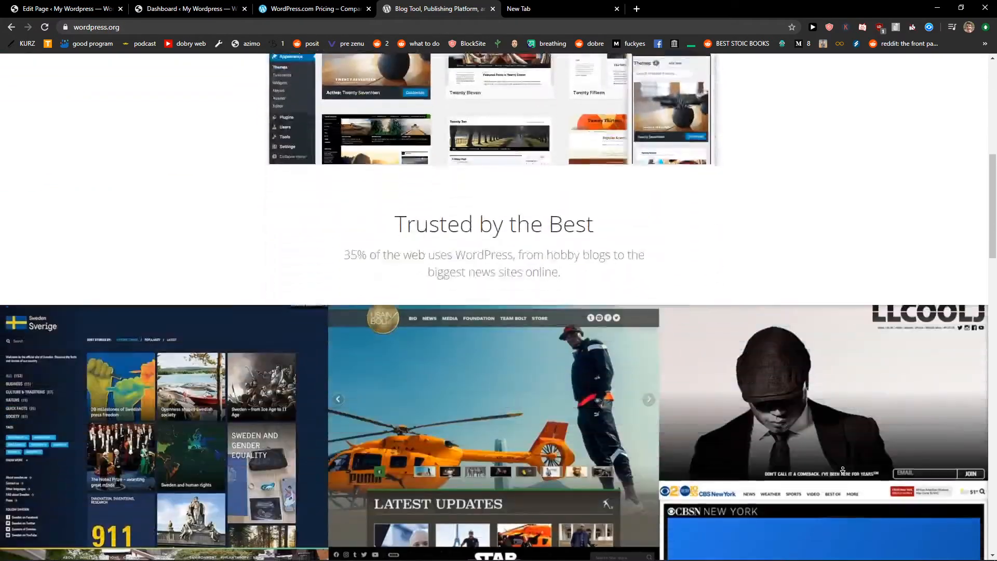
scroll(up, 3)
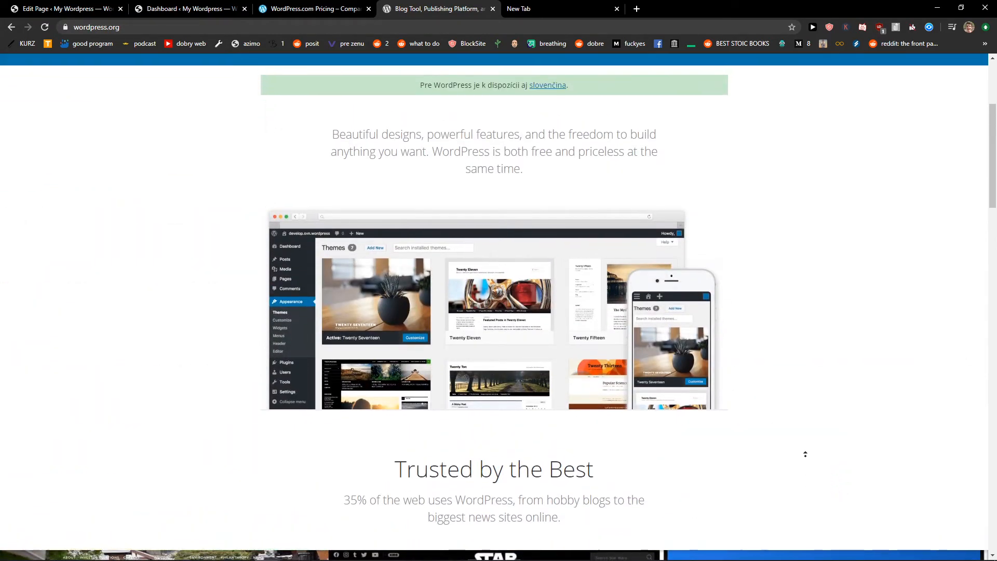
scroll(up, 3)
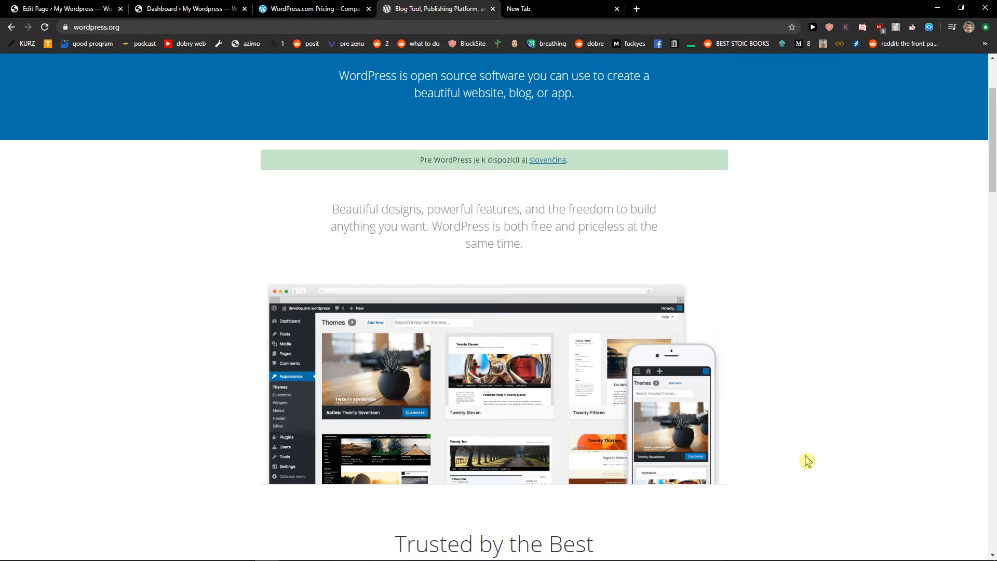
mouse_move(495, 125)
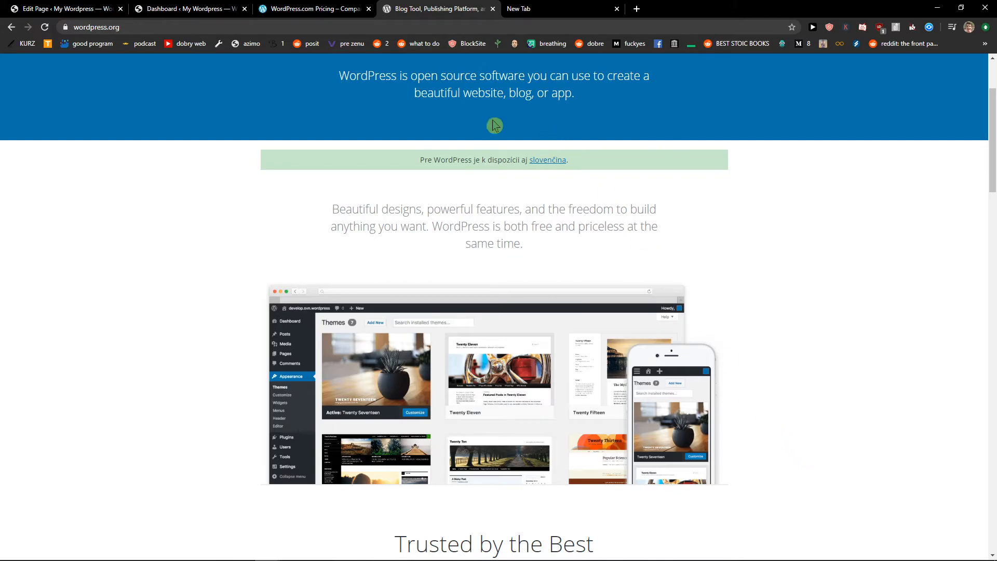
click(311, 9)
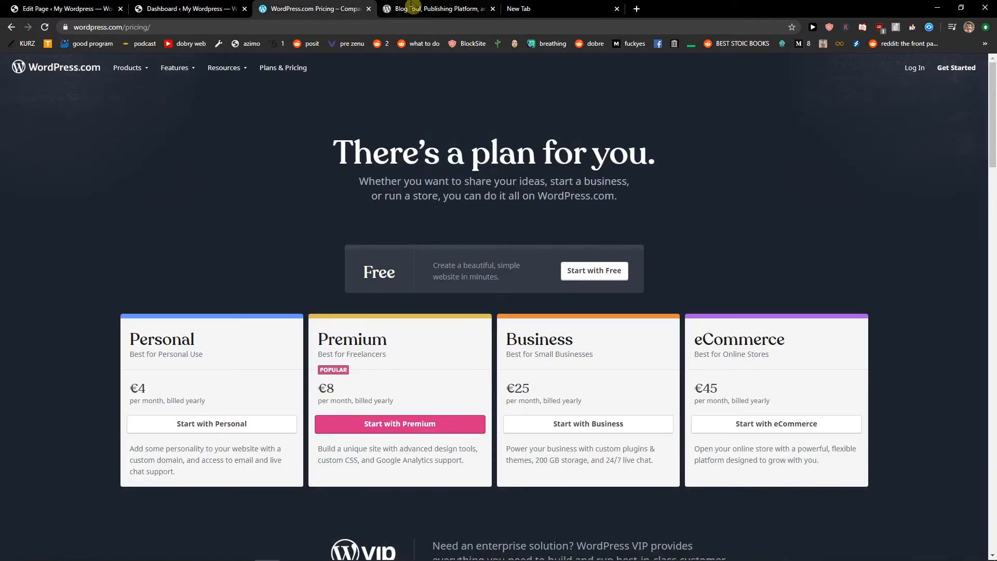
mouse_move(437, 8)
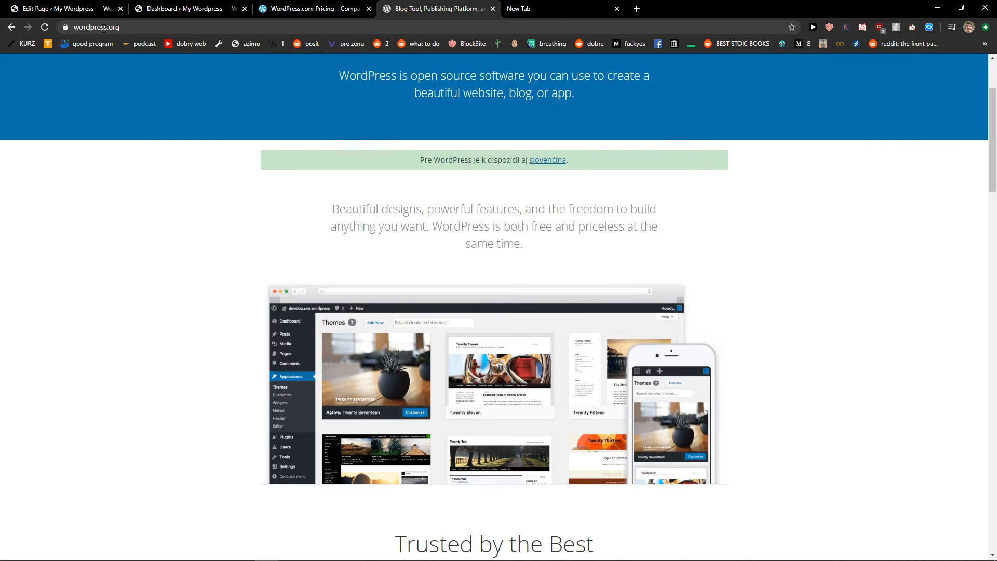
click(127, 26)
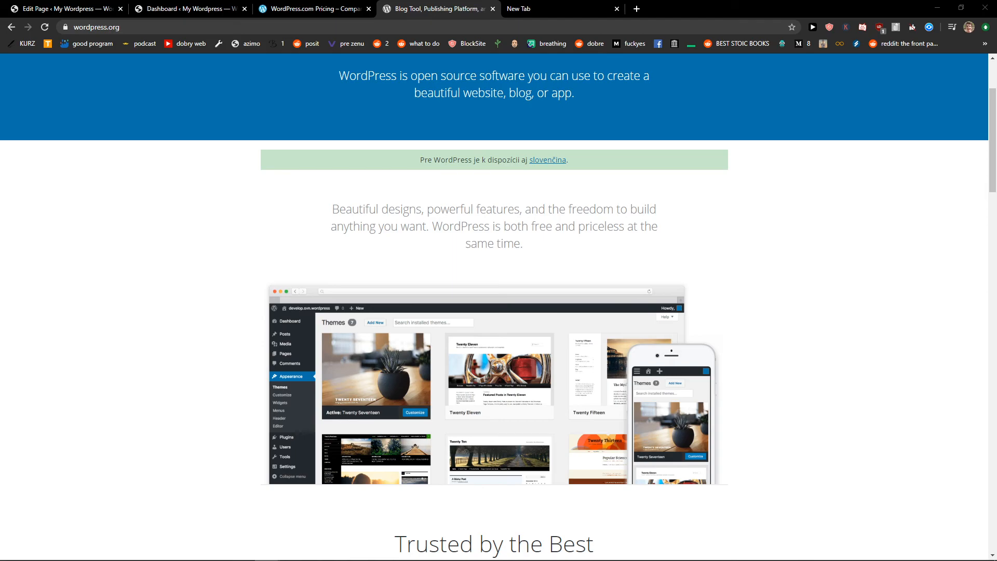
mouse_move(125, 317)
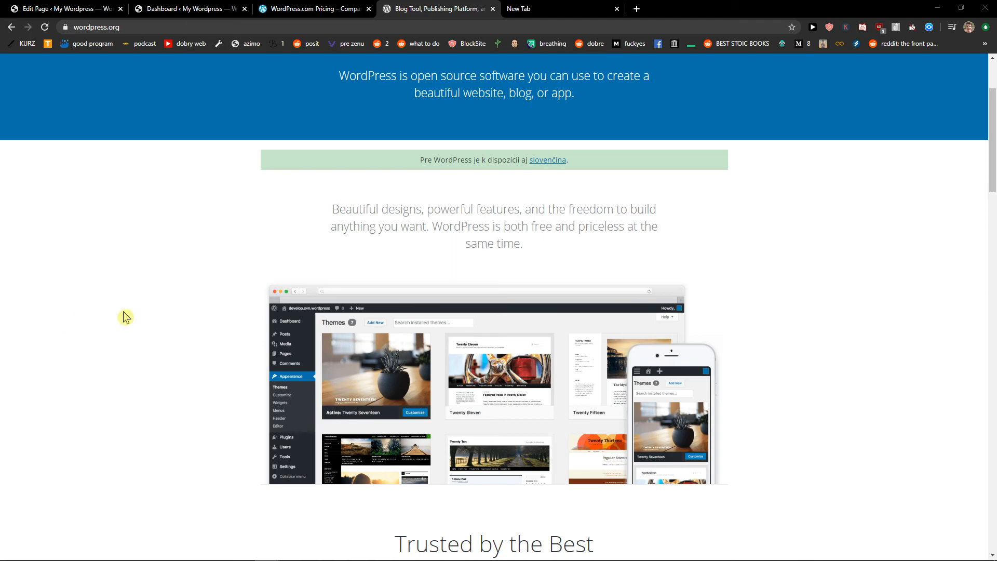